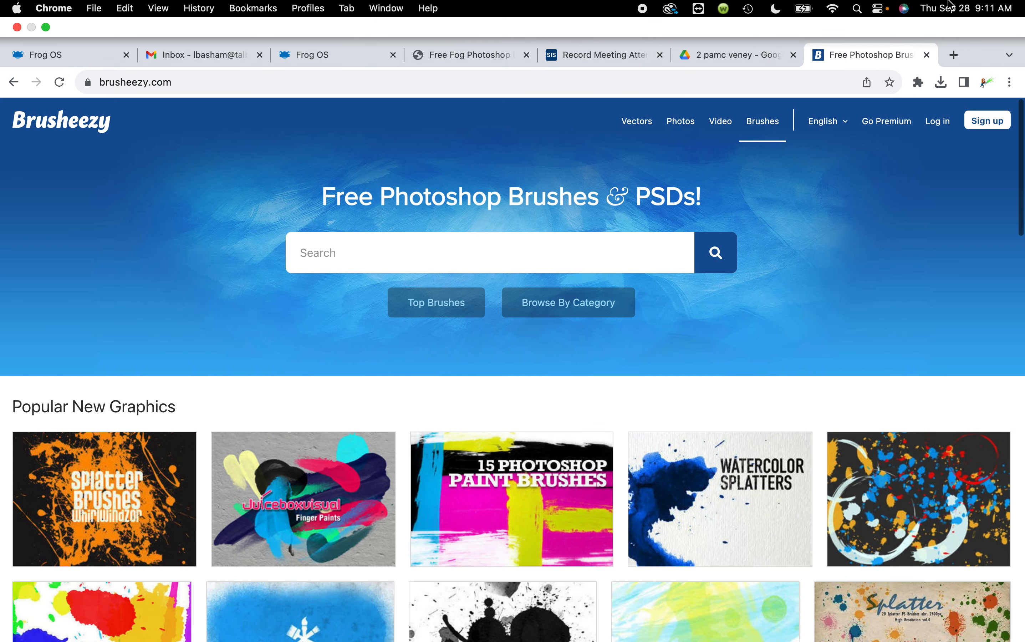
Follow the FOG Photoshop Brushes search result to its Brusheezy download page
scroll("down", 3)
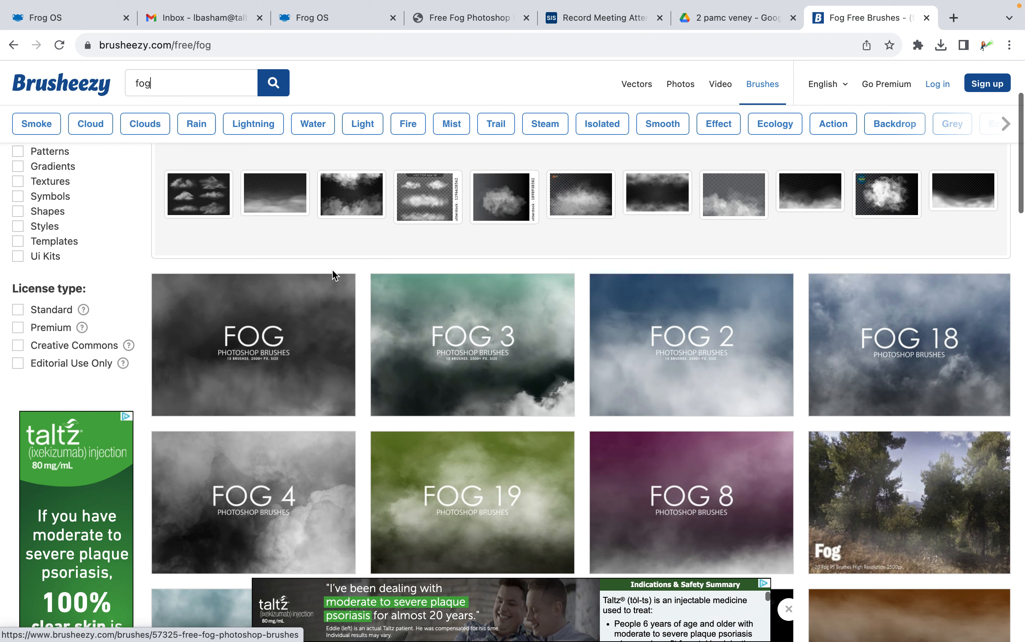
mouse_move(321, 367)
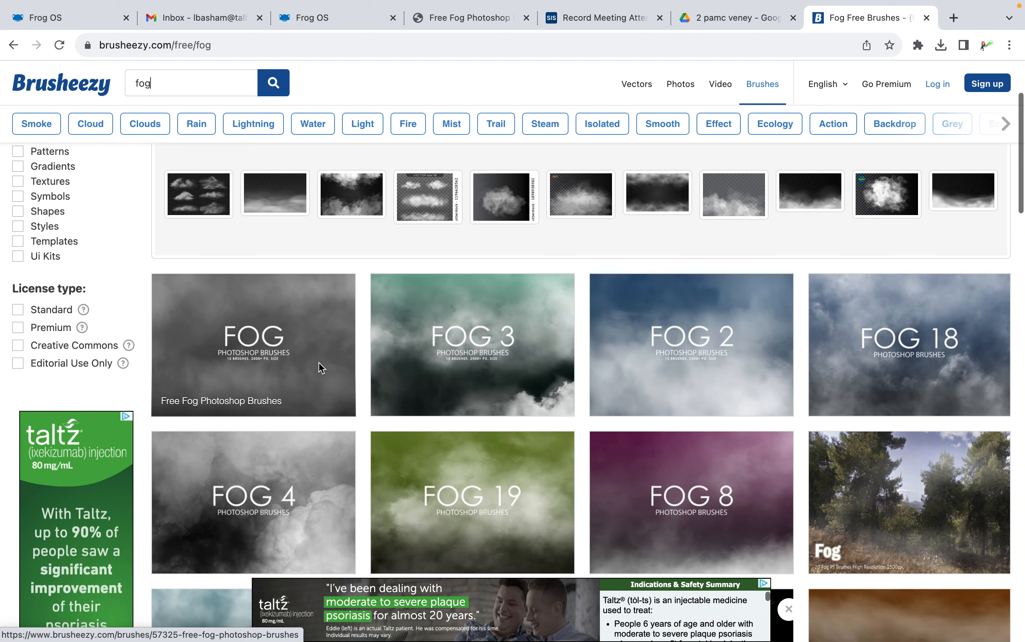
left_click(253, 345)
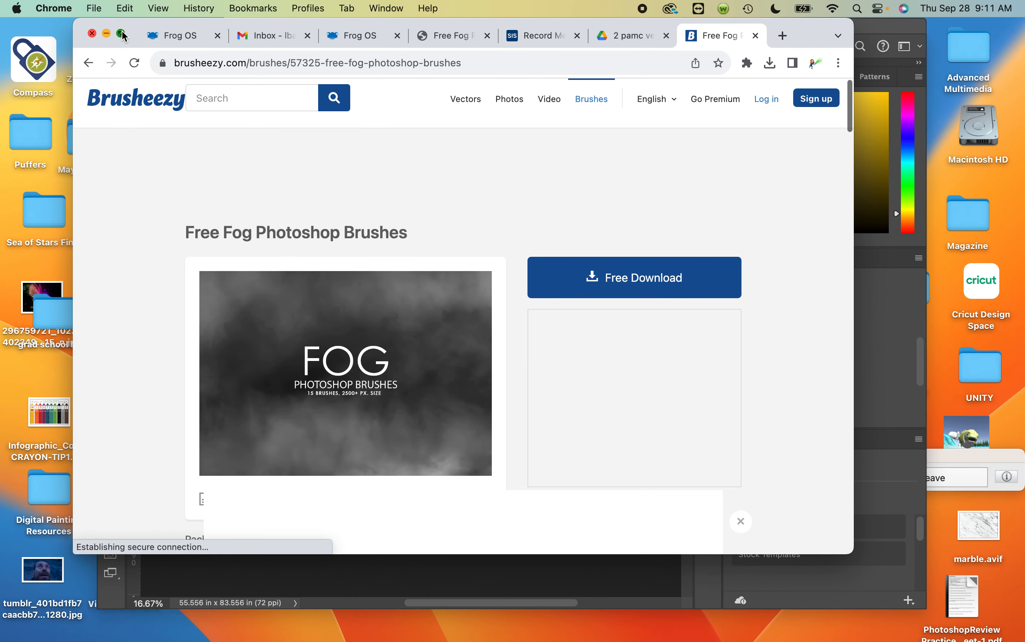
Show the Downloads folder in Finder to confirm Free_Fog_Photoshop_Brushes_1.zip is there
left_click(121, 35)
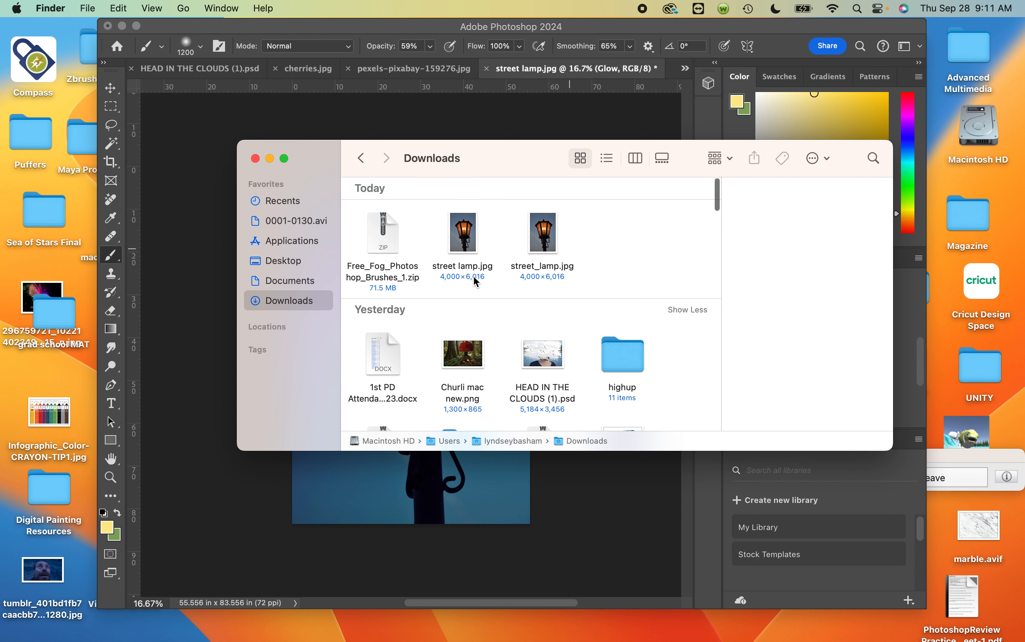
mouse_move(348, 254)
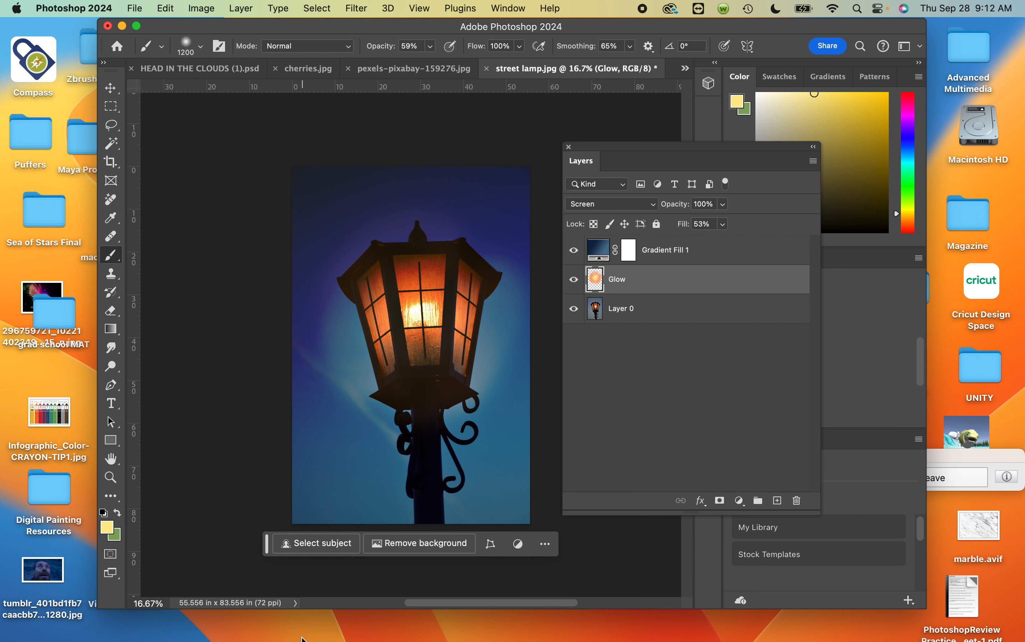
mouse_move(140, 8)
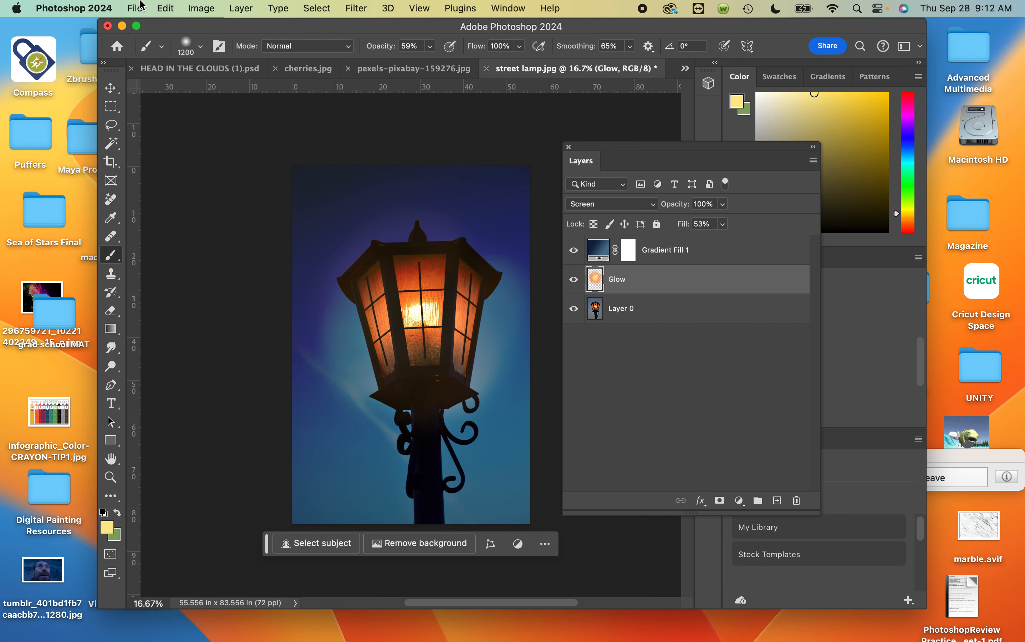
mouse_move(205, 51)
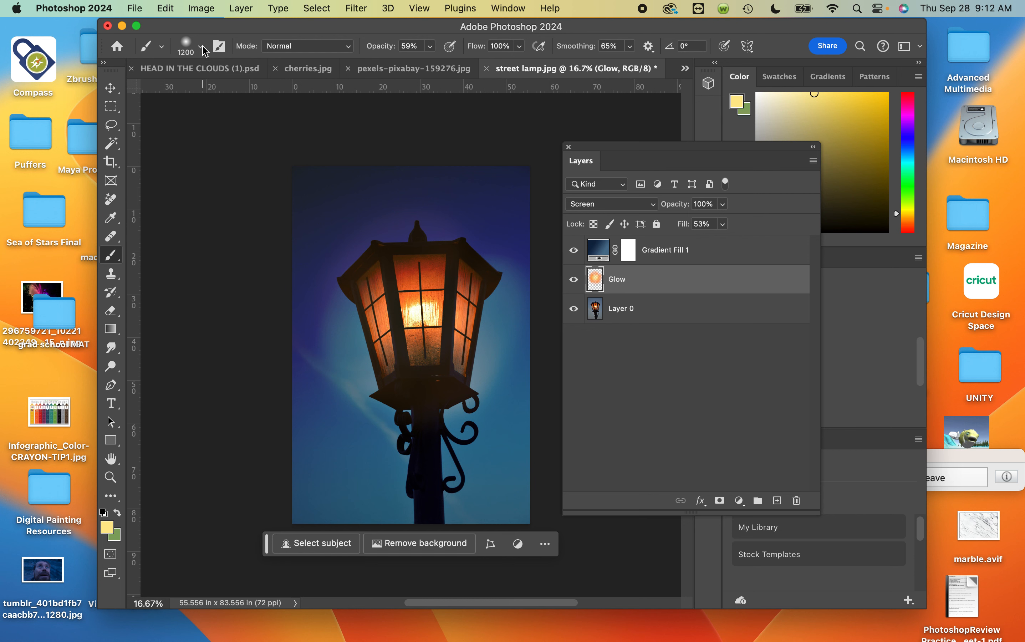
Import the Free Fog Photoshop Brushes .abr from Downloads into the brush presets
left_click(200, 46)
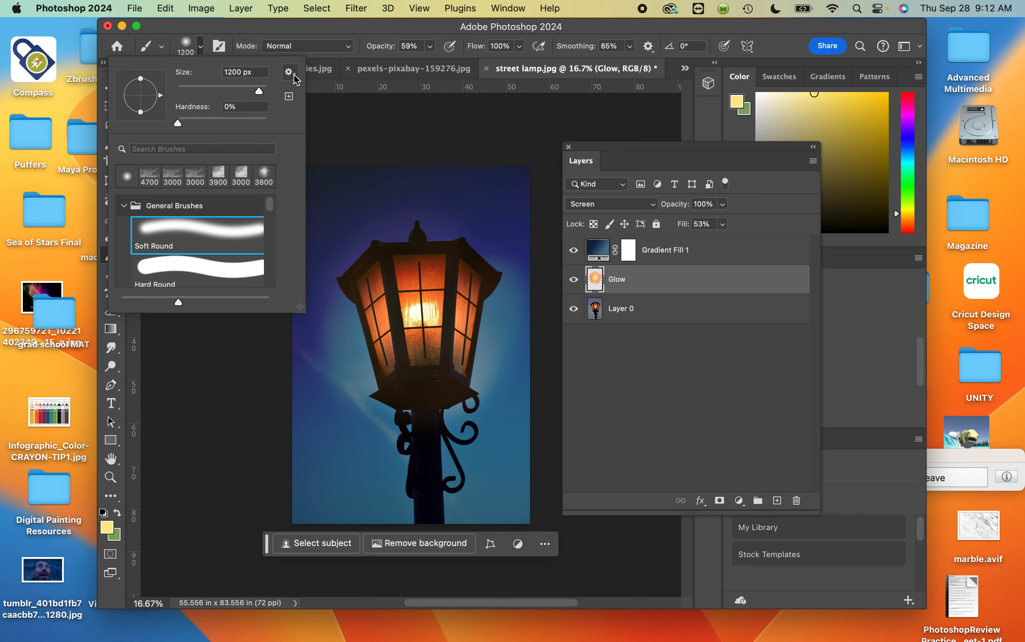
left_click(289, 72)
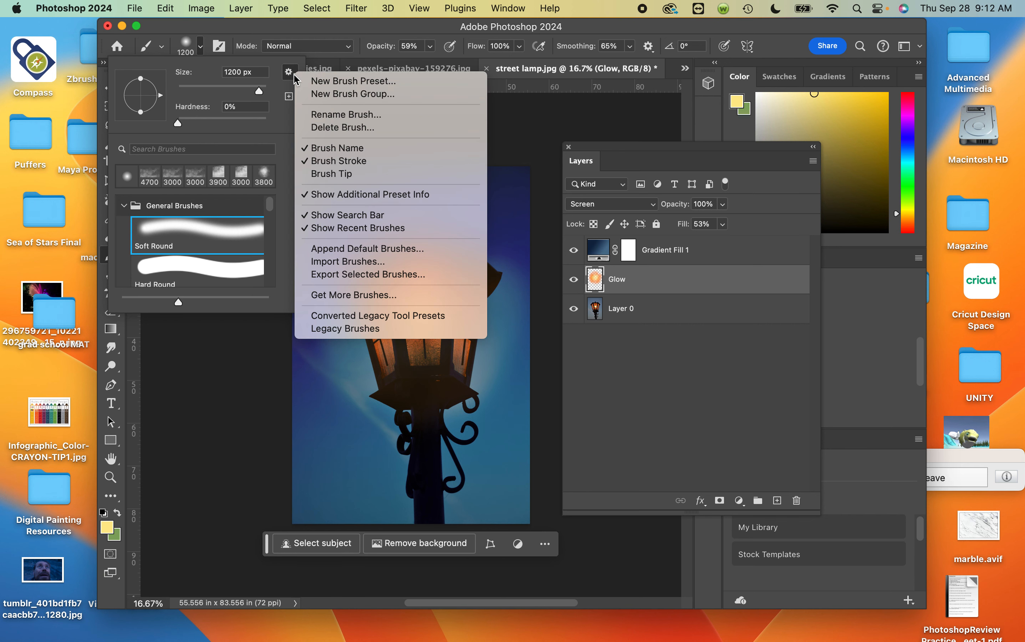
mouse_move(340, 147)
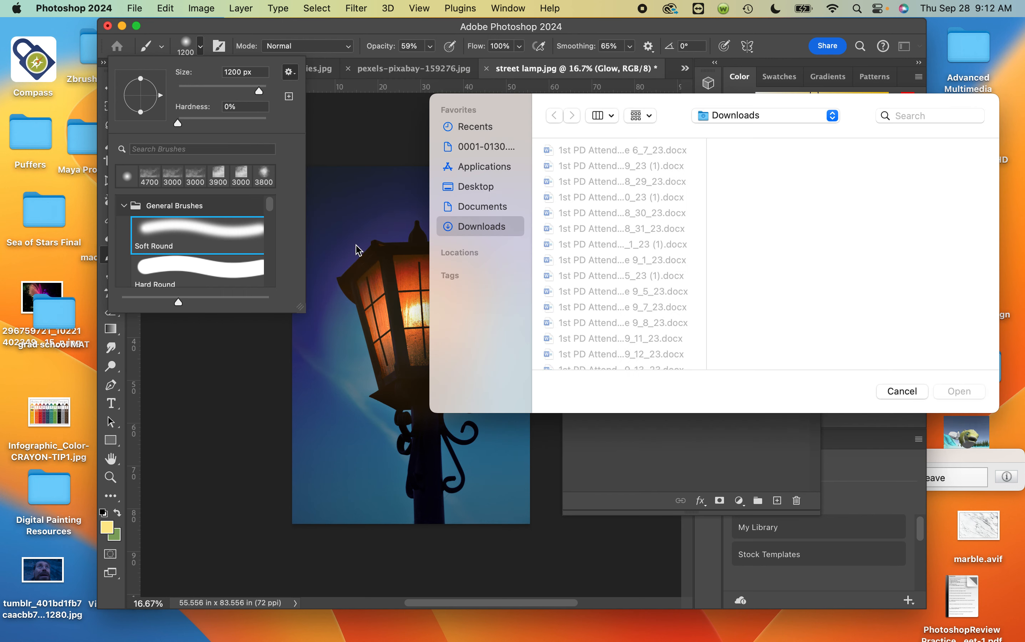
scroll("down", 3)
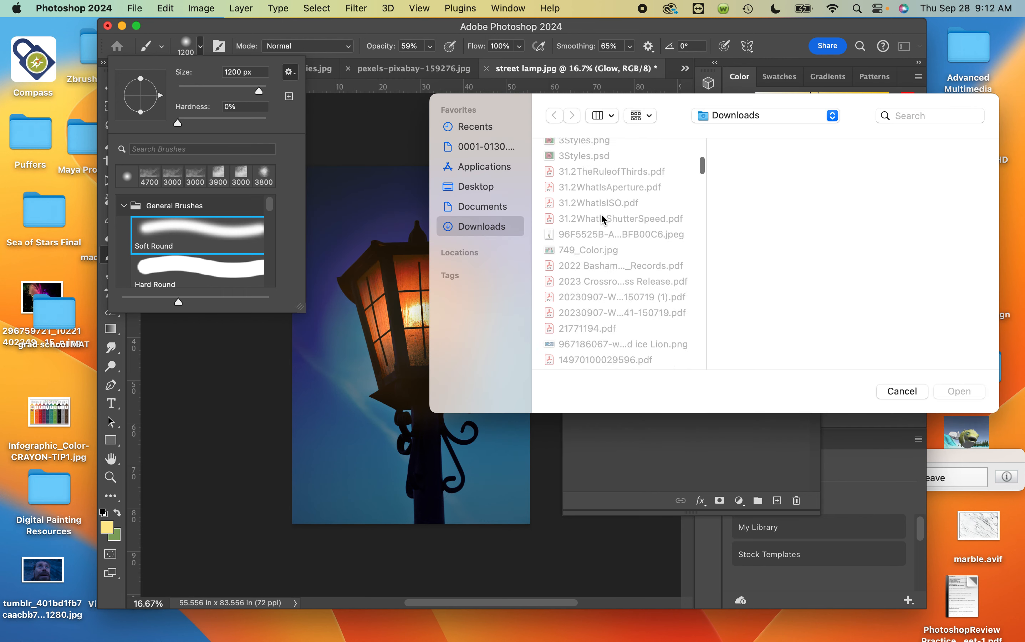
scroll("down", 3)
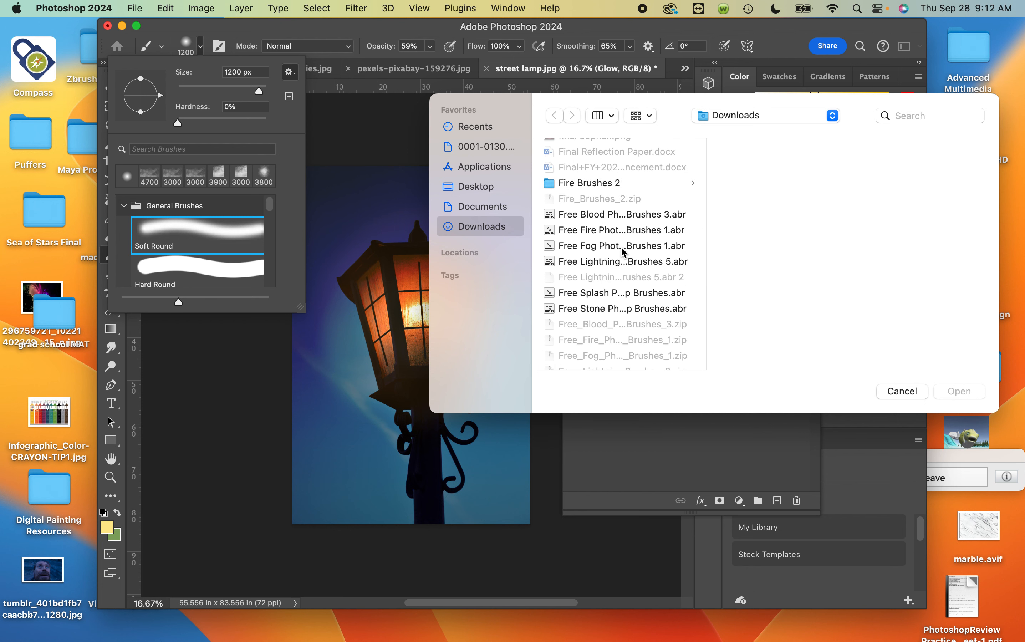
left_click(901, 391)
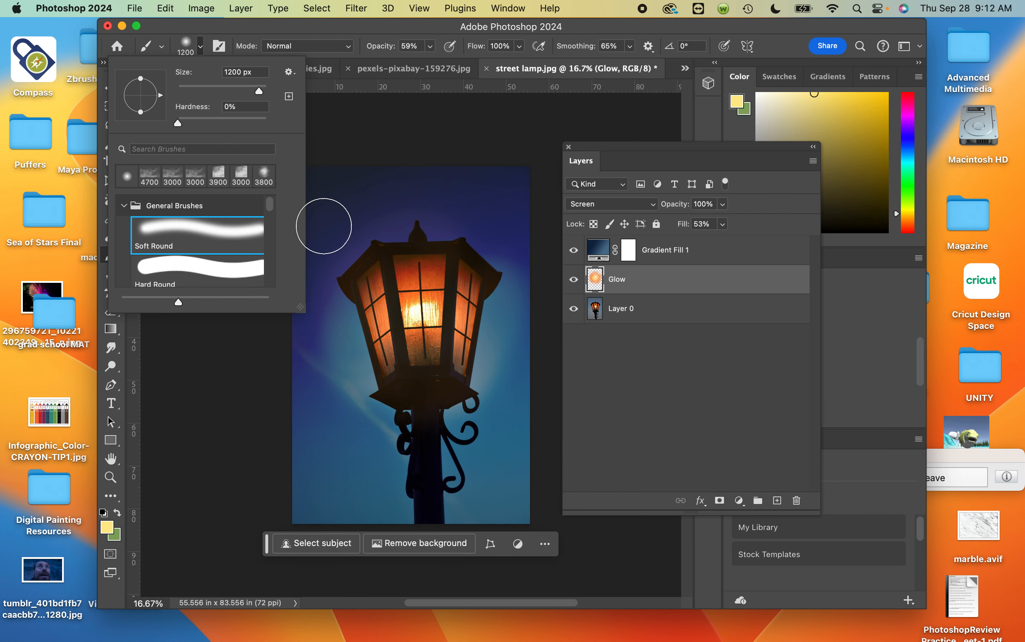
left_click(124, 206)
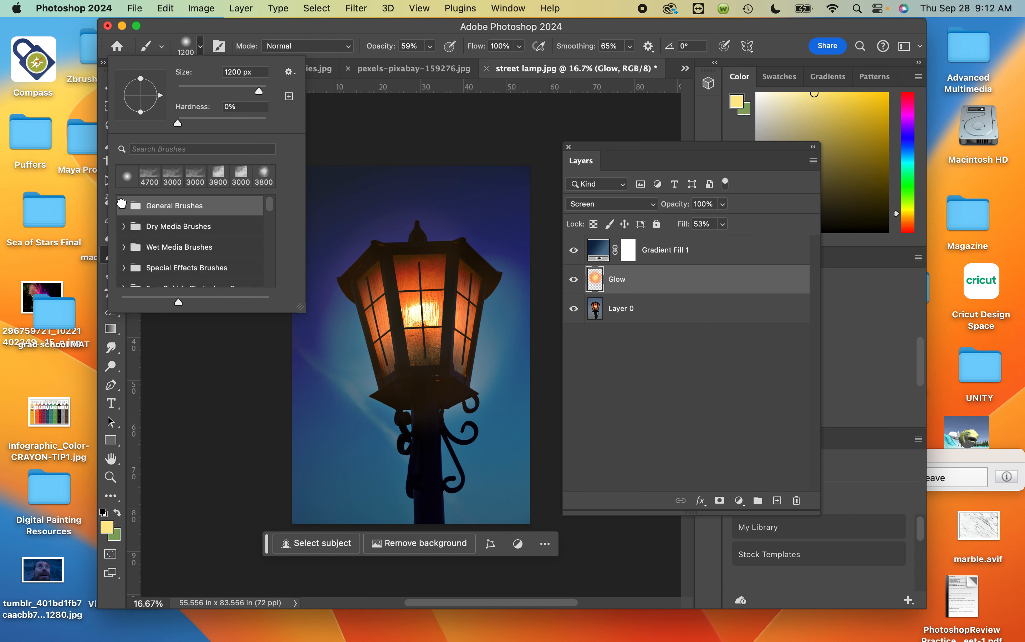
scroll("down", 3)
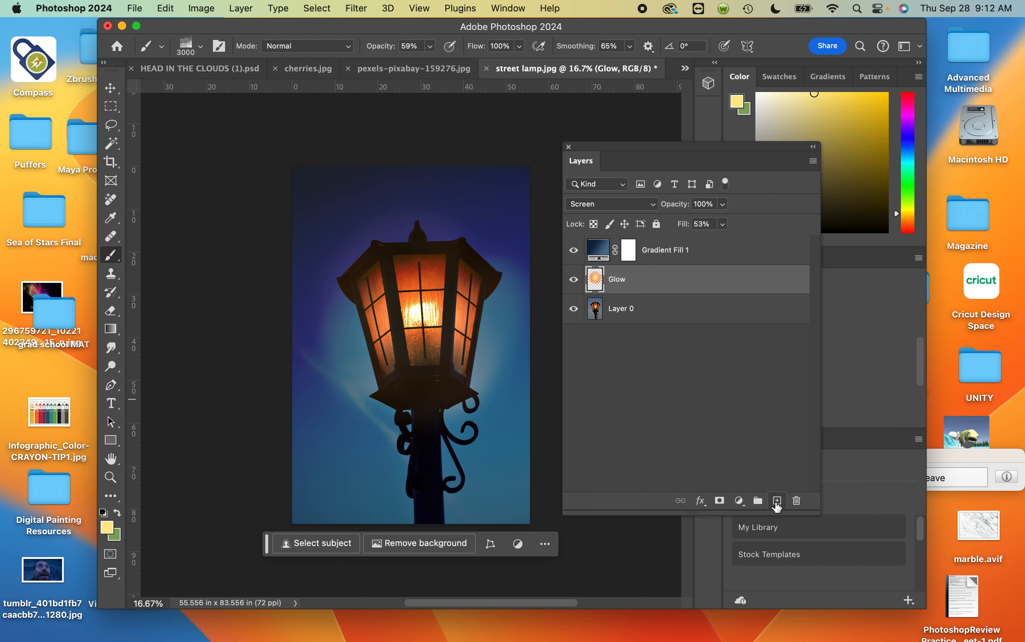
Create a new empty layer above Glow and rename it Fog
left_click(777, 501)
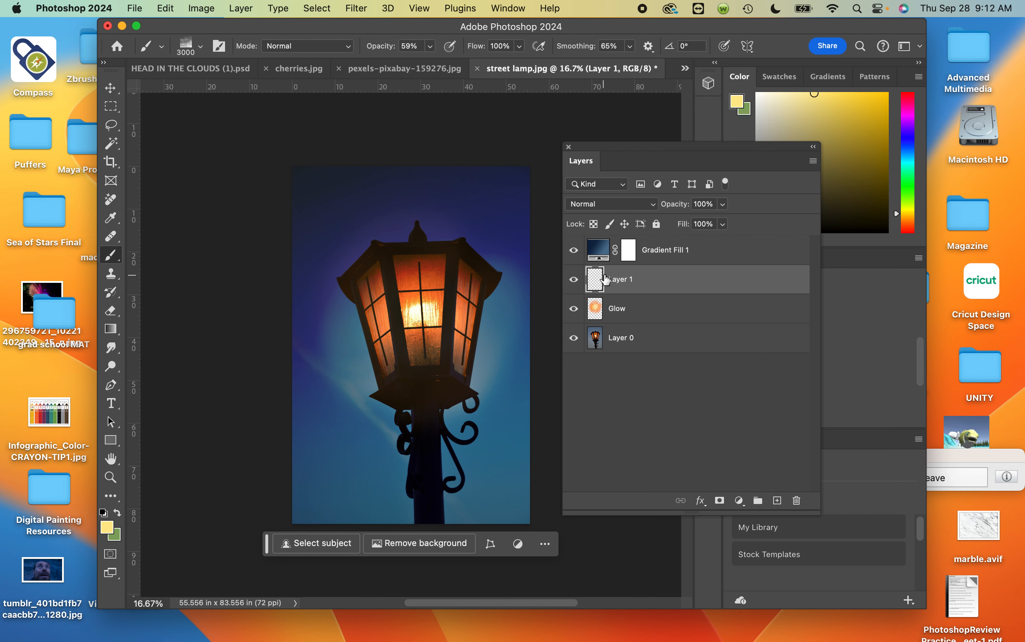
double_click(617, 279)
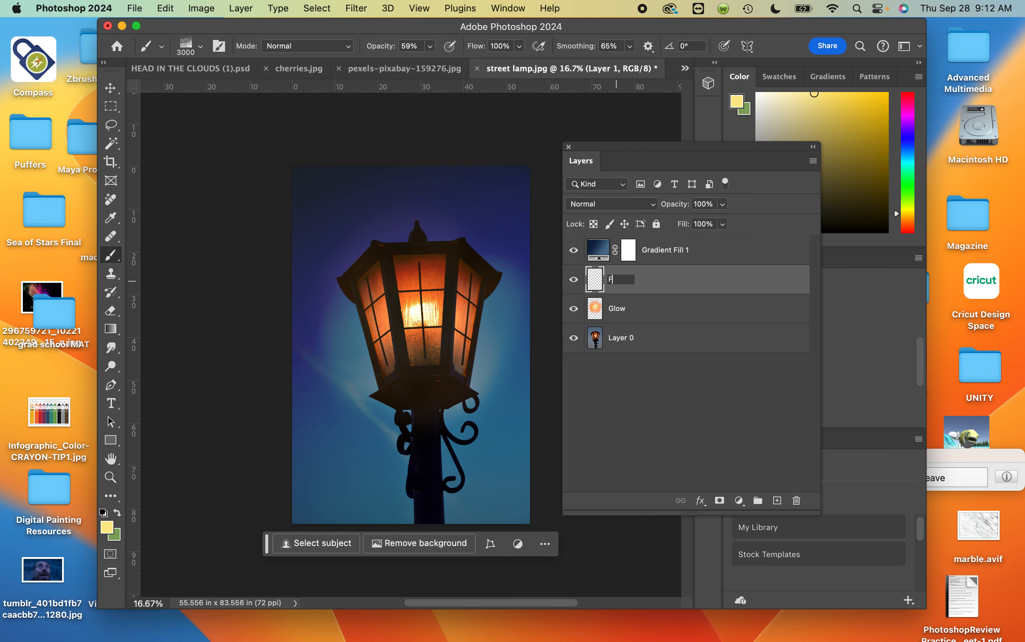
type("og")
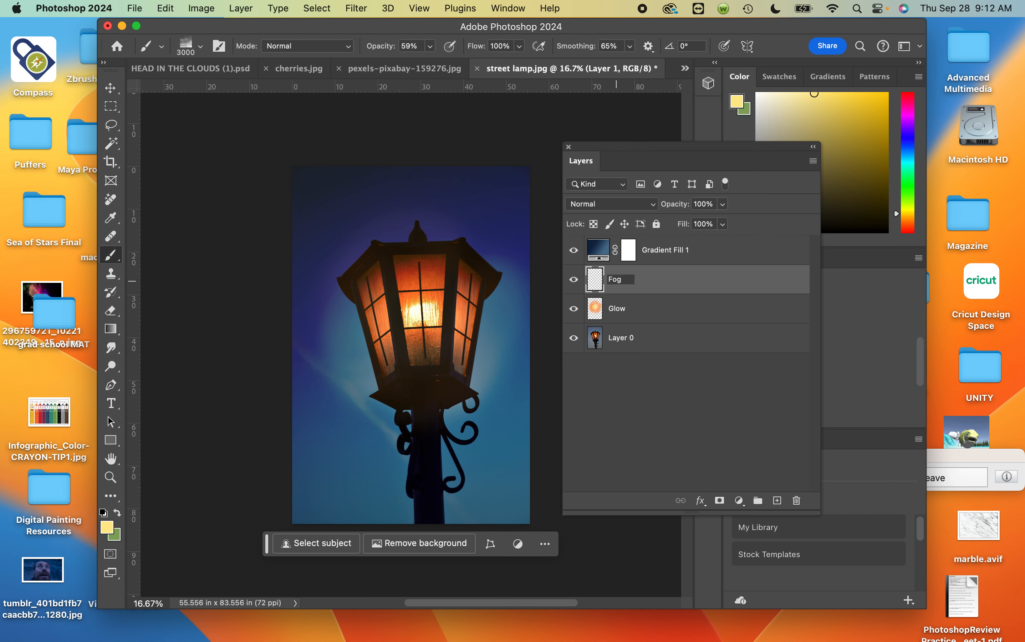
left_click(614, 278)
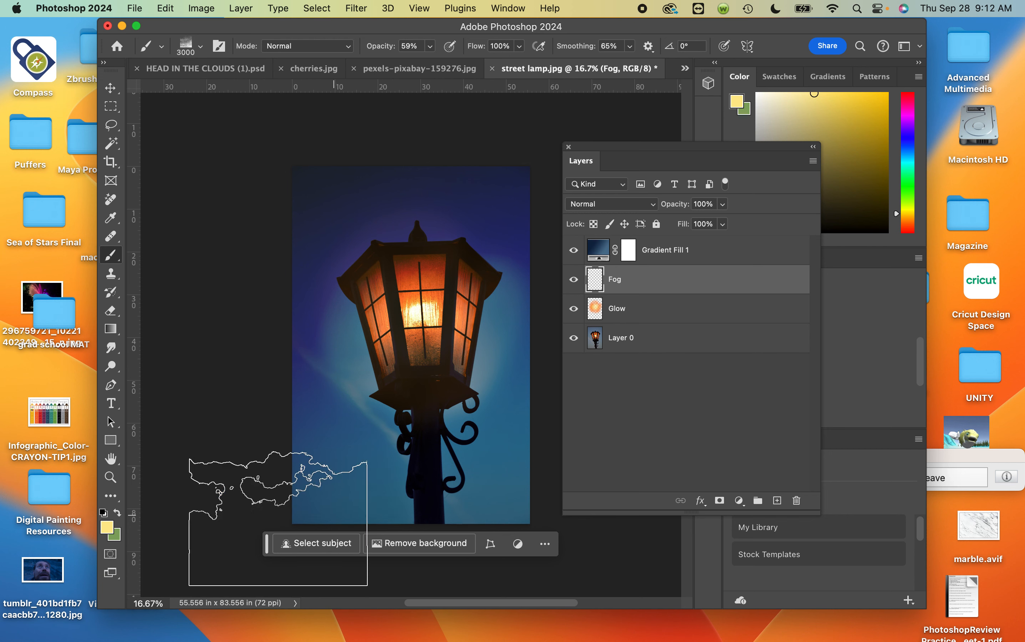
Change the foreground colour to light grey #d8d8d8 for painting fog
left_click(736, 104)
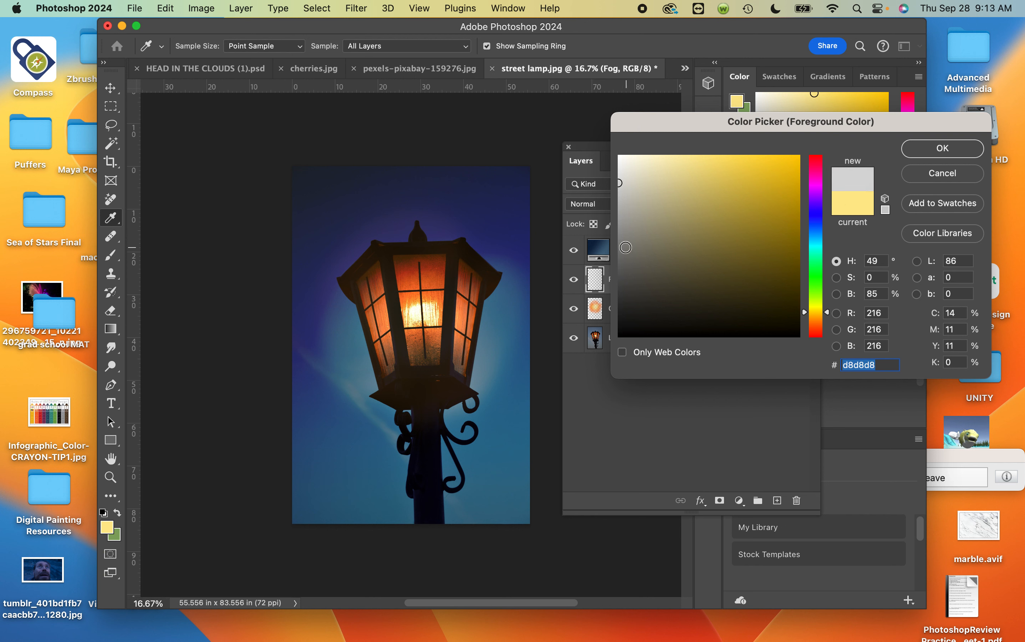
left_click(815, 221)
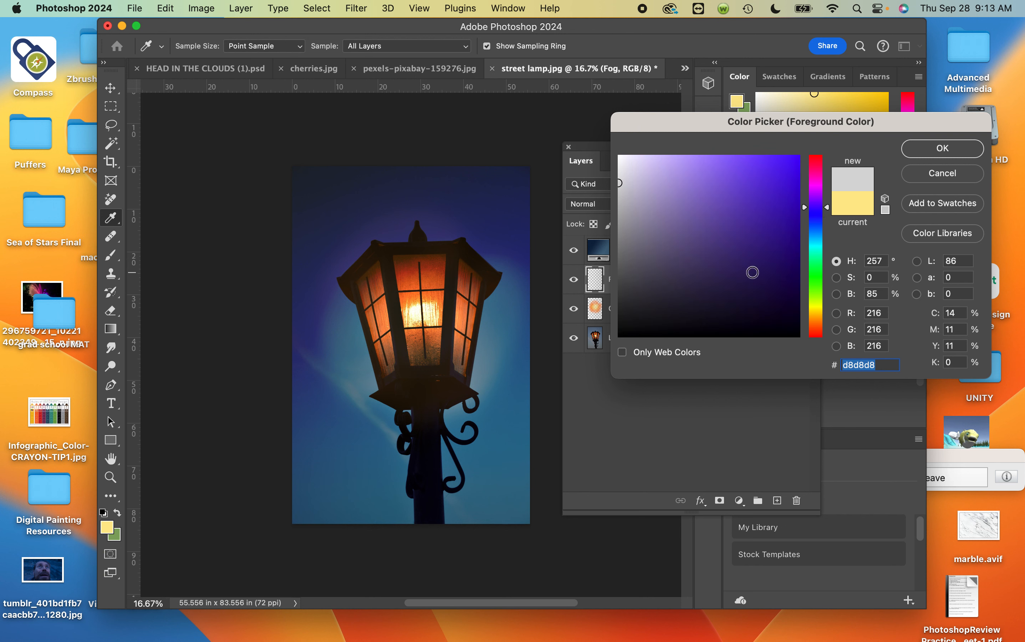
left_click(942, 149)
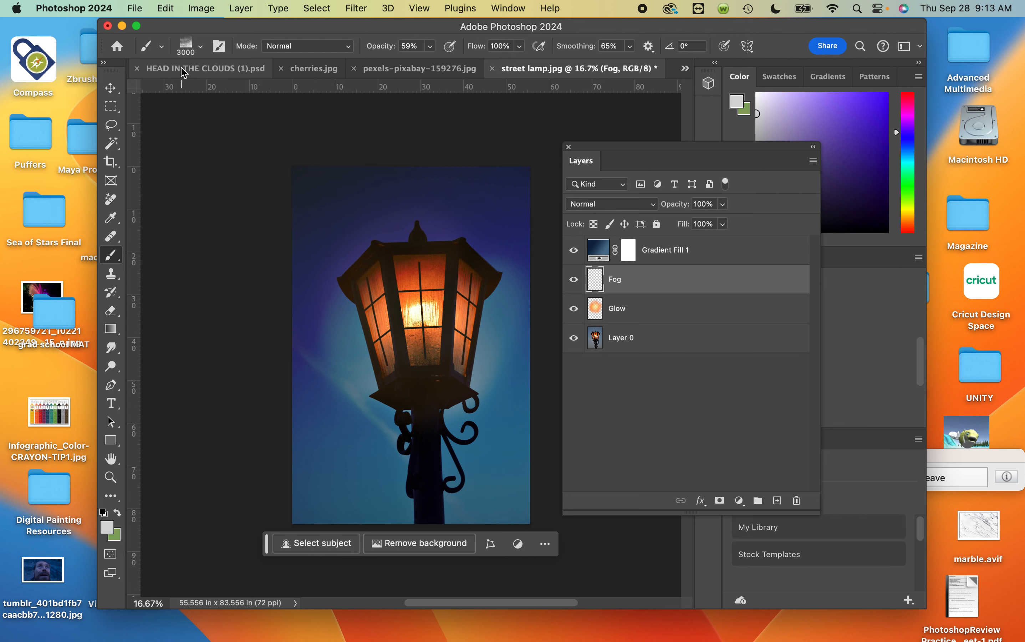
Paint fog around the lamp's base with a Fog brush and erase a swath over the post
left_click(190, 46)
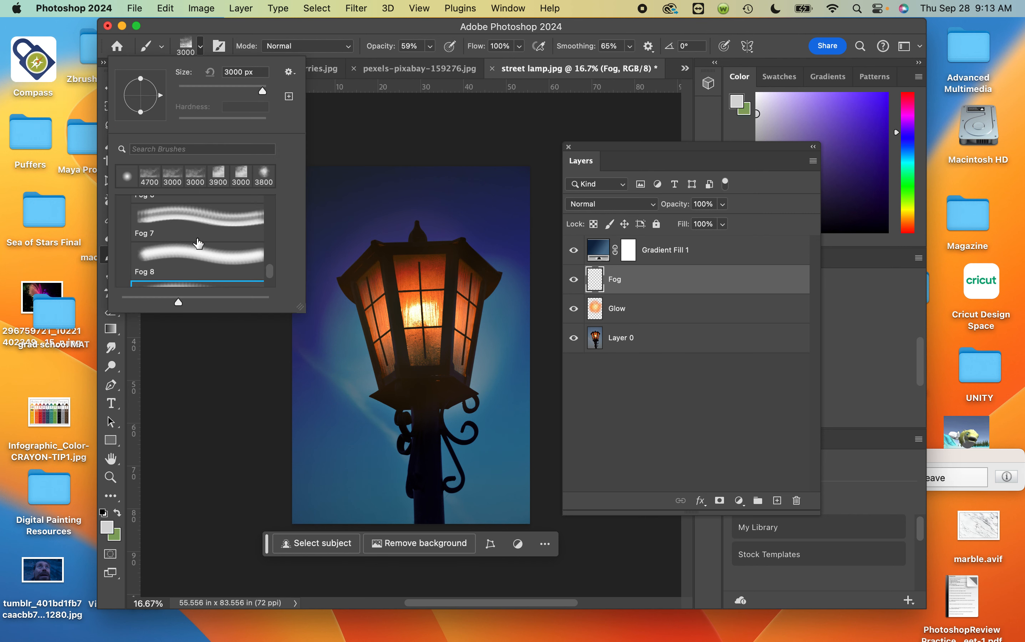
left_click(198, 255)
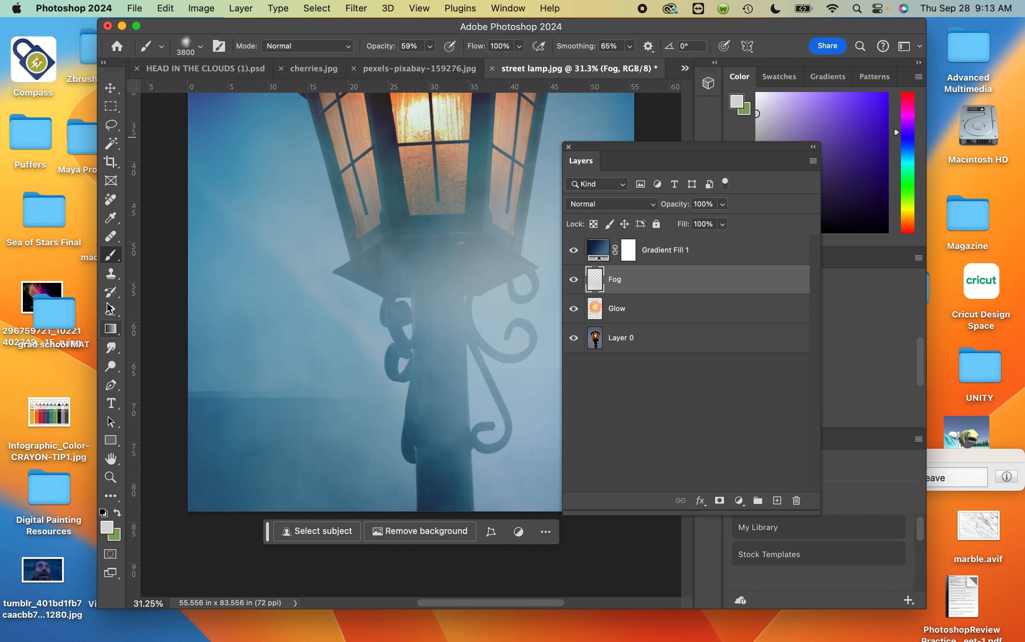
left_click(111, 309)
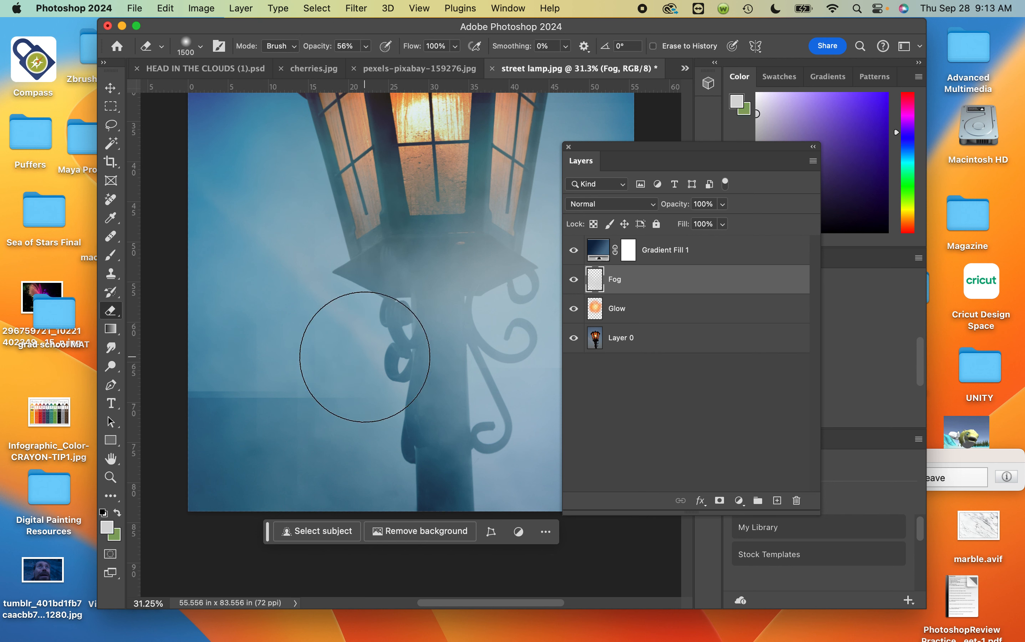
left_click_drag(365, 356, 215, 419)
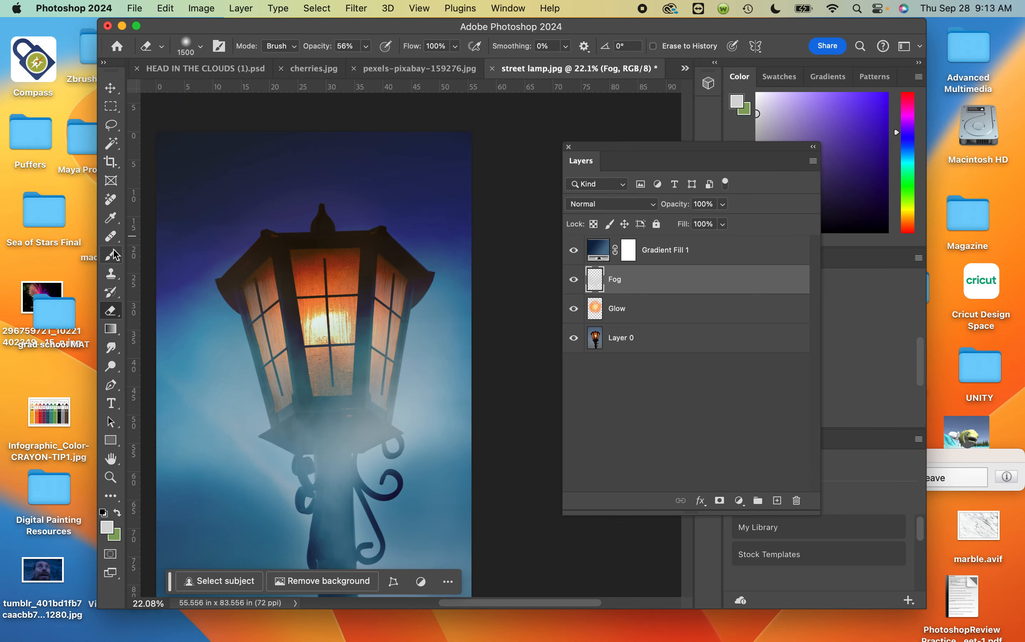
Add another brush pass of fog, then thin it again with the Eraser
left_click(205, 46)
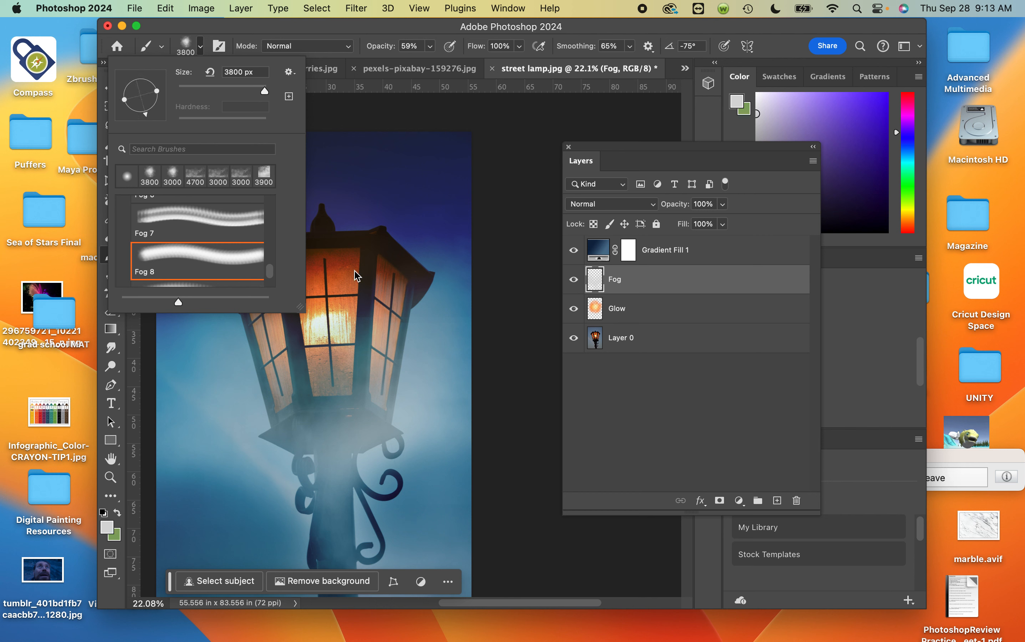
mouse_move(149, 126)
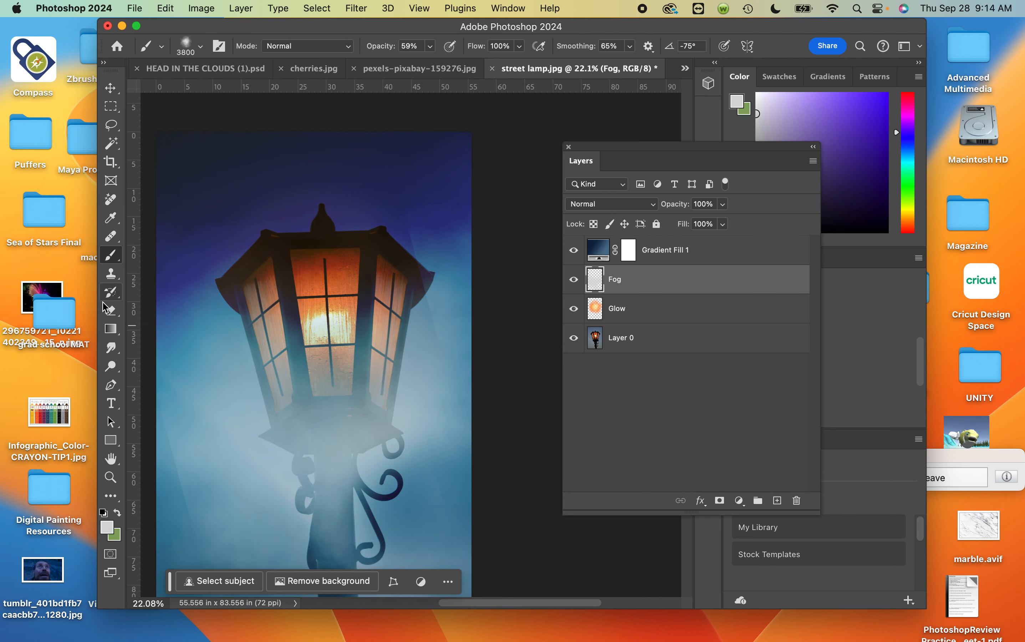
left_click(112, 309)
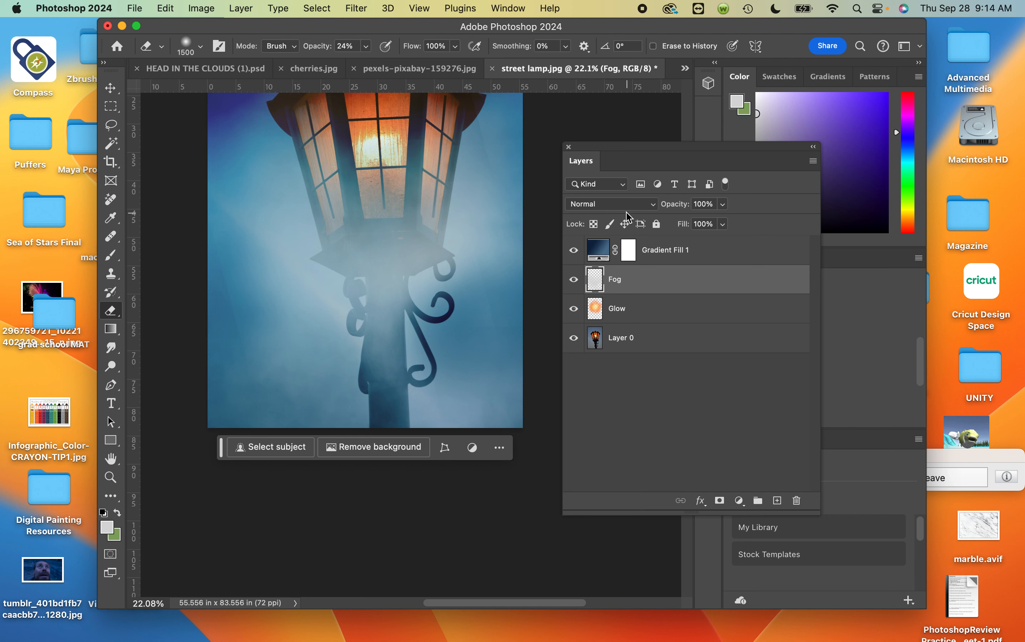
Set the Fog layer to Luminosity blending at 74% opacity and add an empty layer above it
left_click(612, 204)
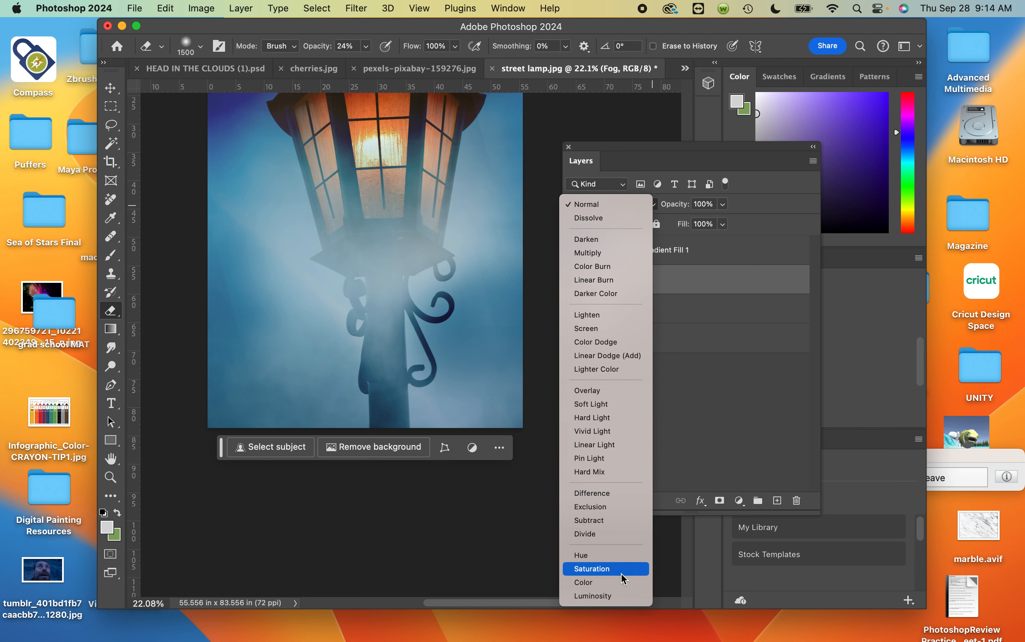
left_click(594, 596)
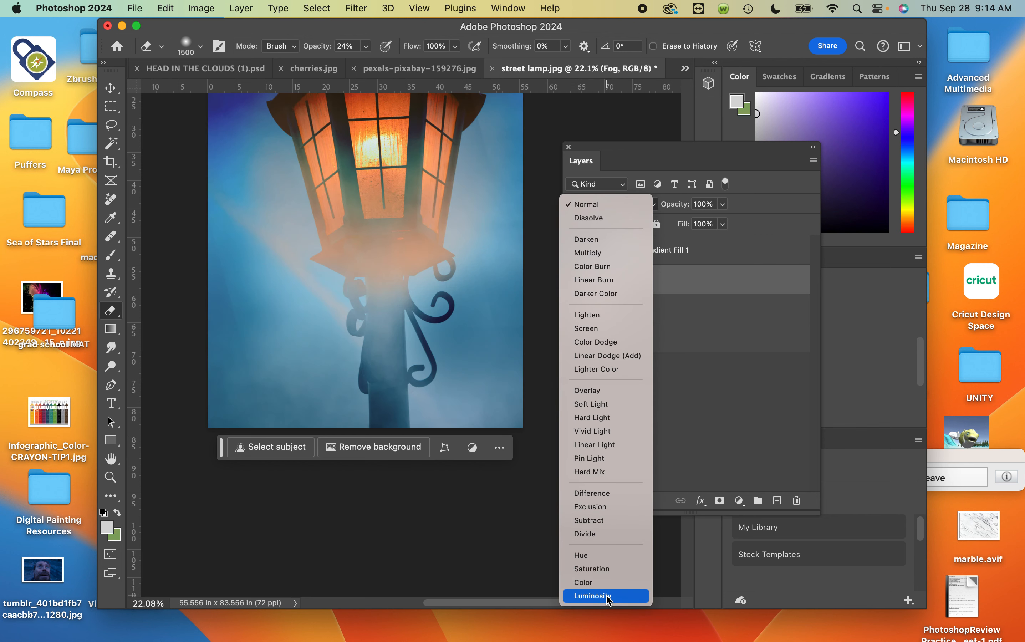
left_click(597, 595)
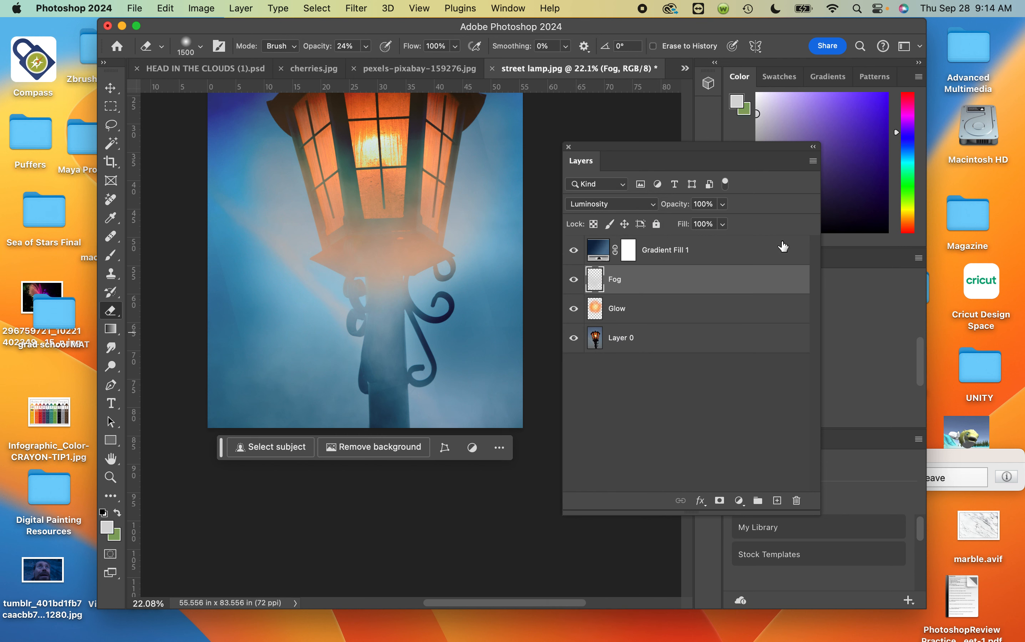
left_click(704, 203)
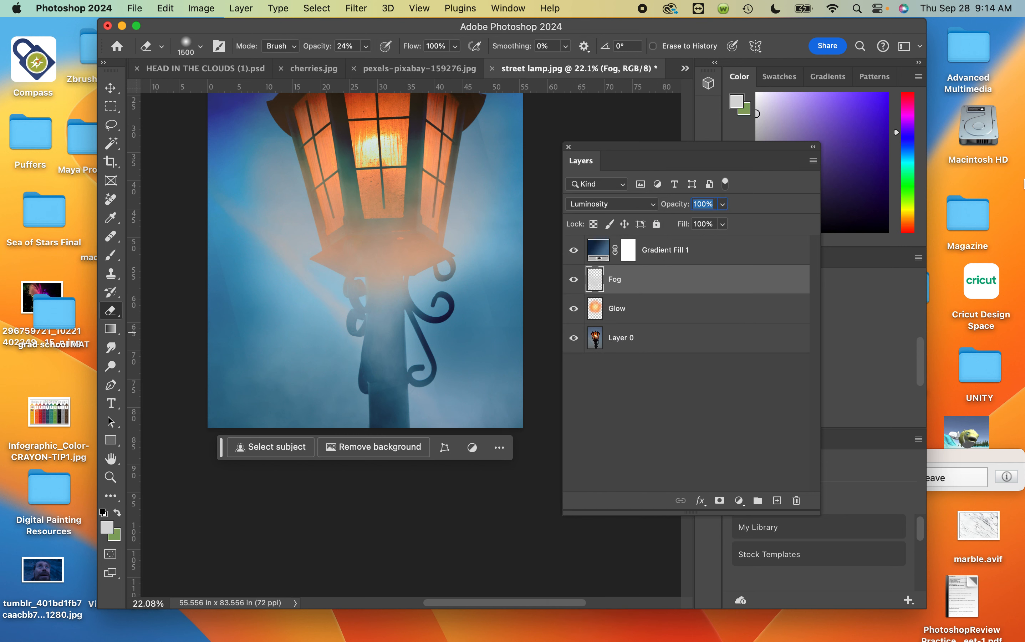
type("74")
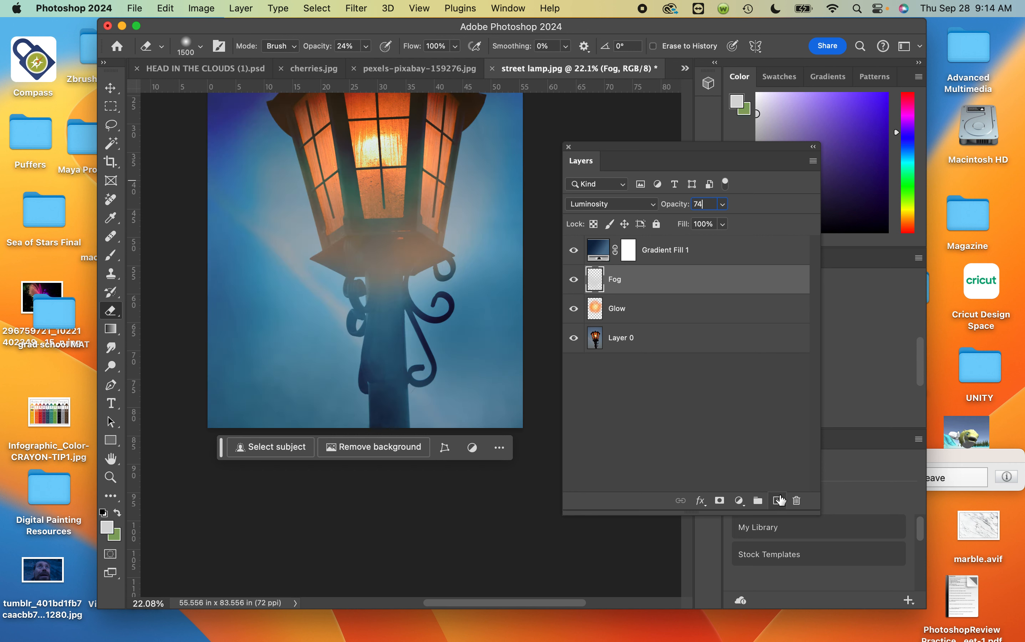
left_click(778, 500)
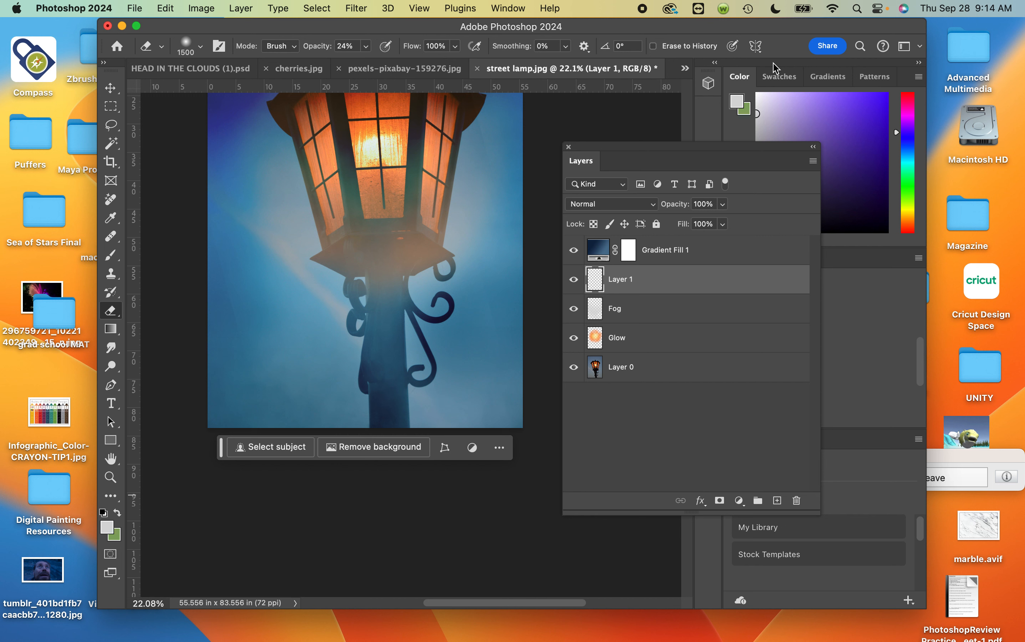
mouse_move(646, 115)
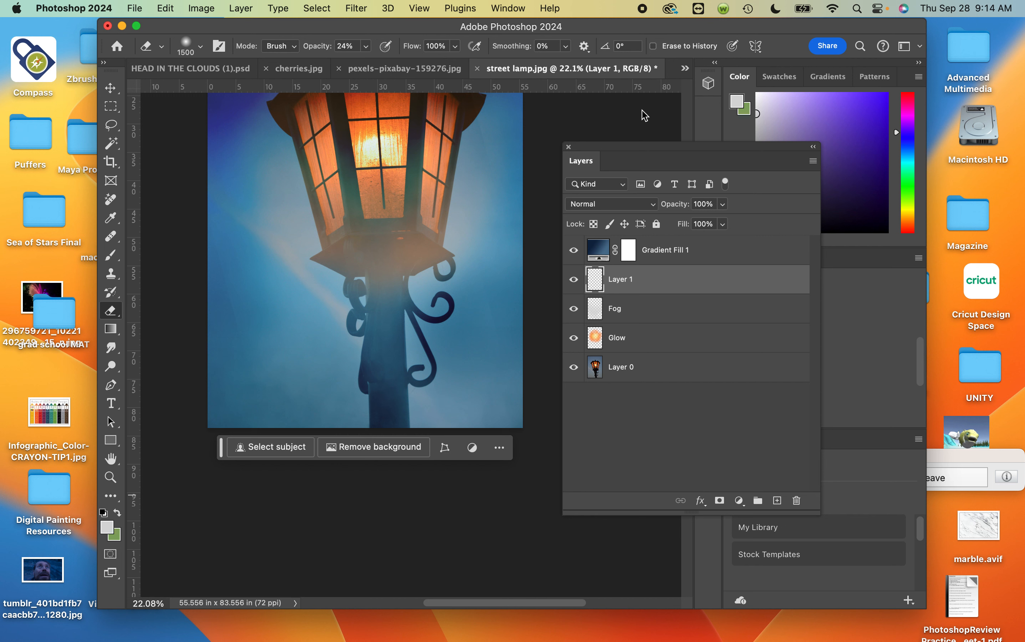
Rename the new layer Fog 2 and choose the Fog 7 brush for a second pass
double_click(620, 278)
type("Fog 2")
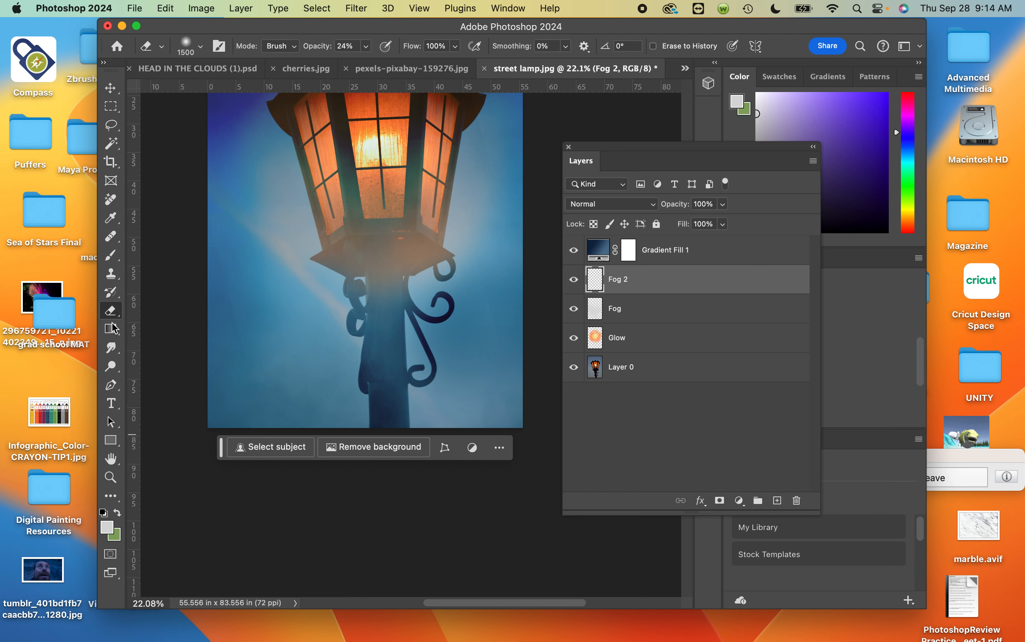
left_click(208, 46)
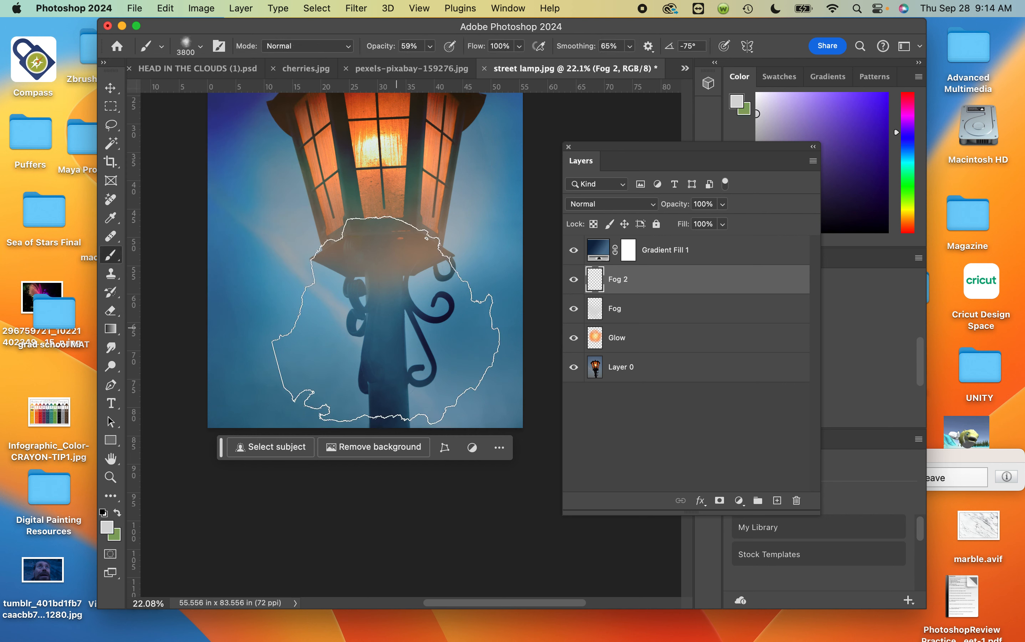
left_click(199, 45)
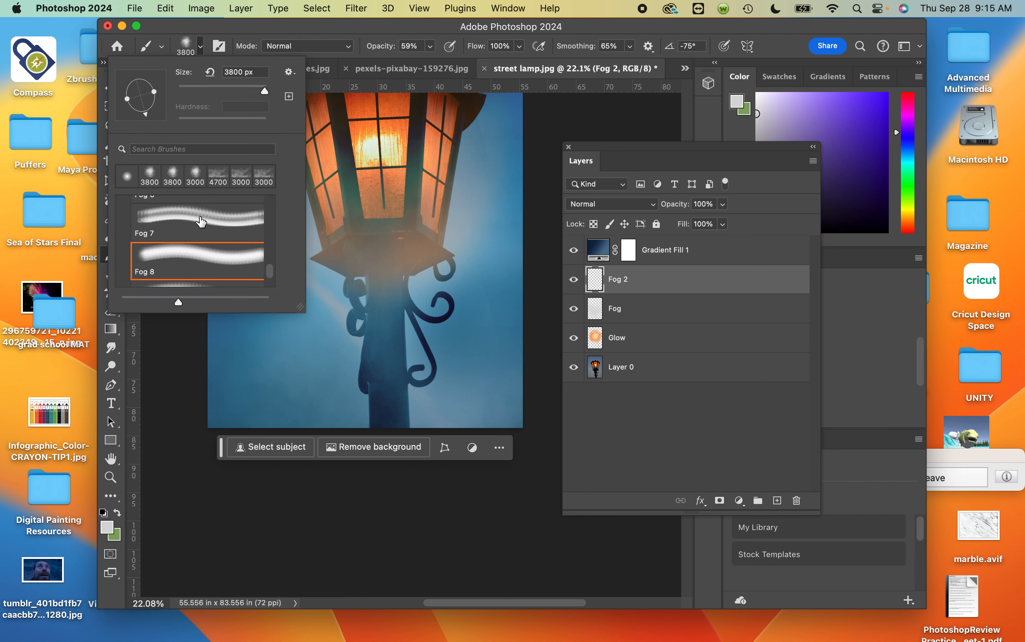
left_click(198, 220)
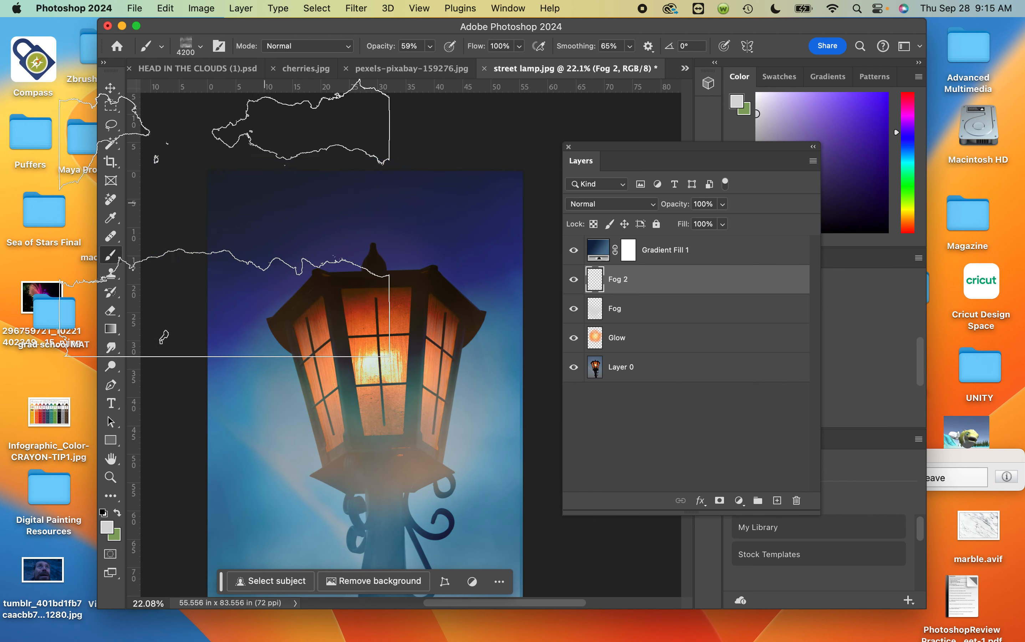
Paint wispier fog across the scene on Fog 2 and soften it with the Eraser
left_click(199, 47)
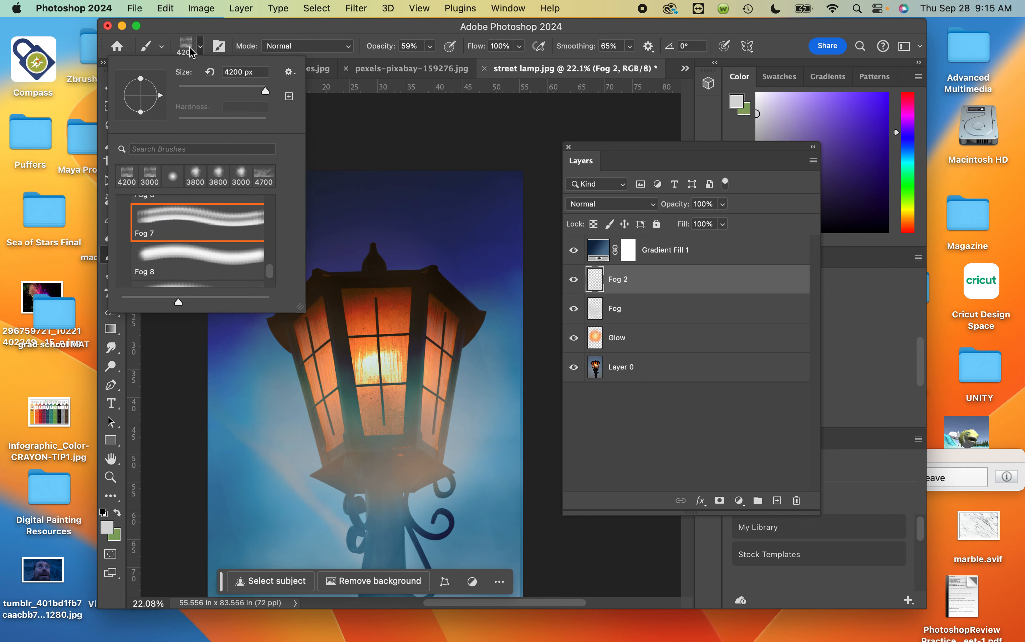
mouse_move(118, 102)
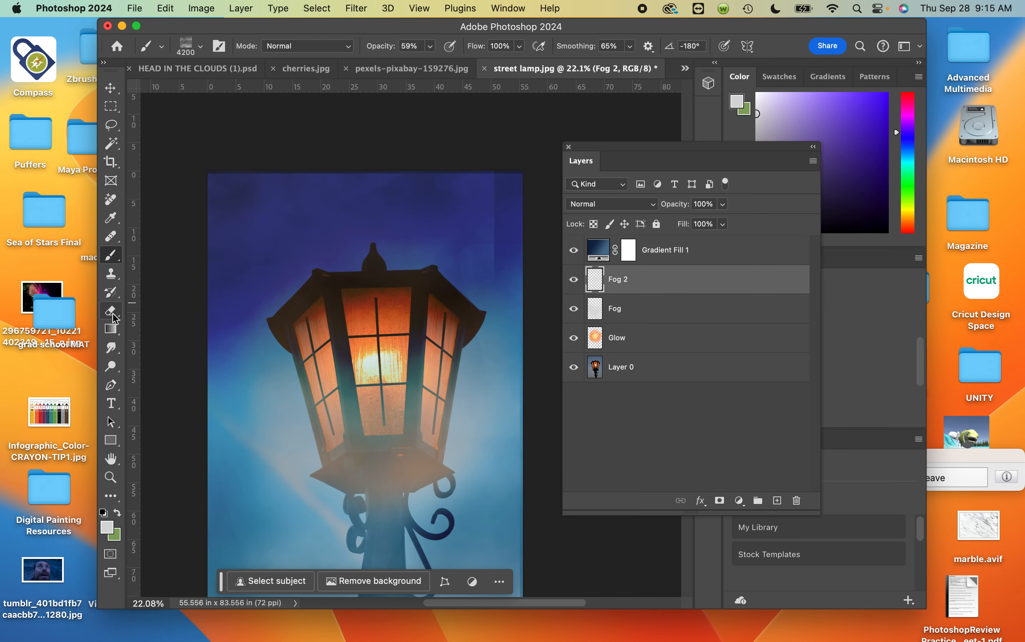
mouse_move(108, 418)
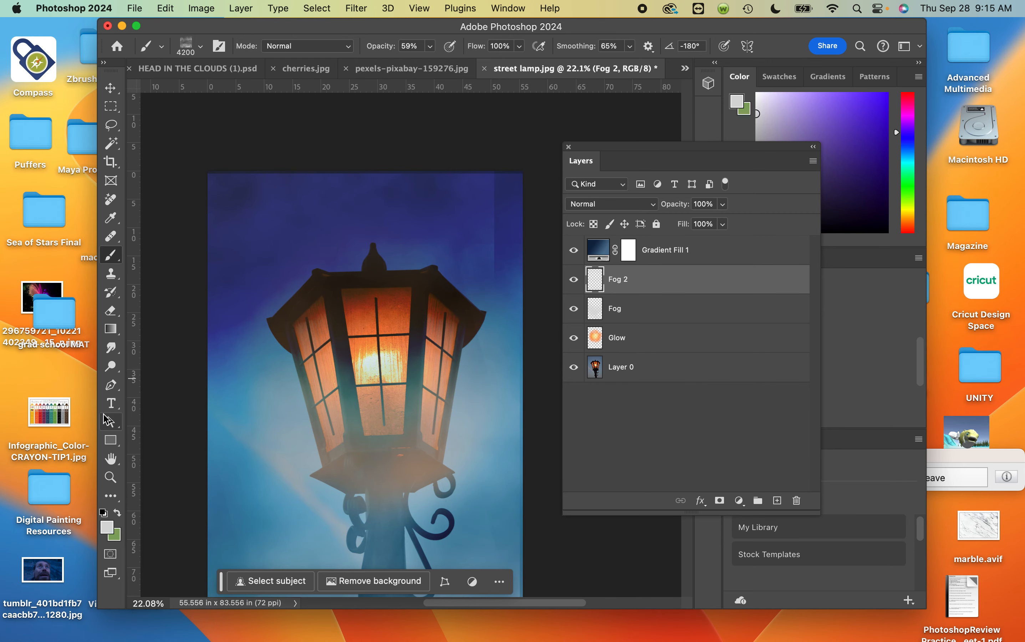
left_click(111, 309)
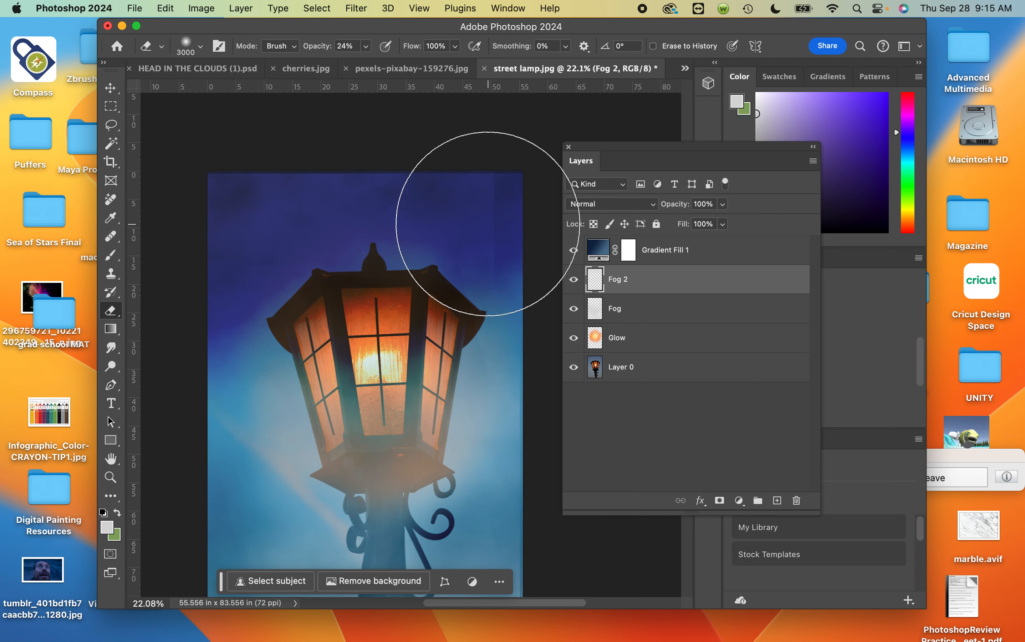
mouse_move(617, 229)
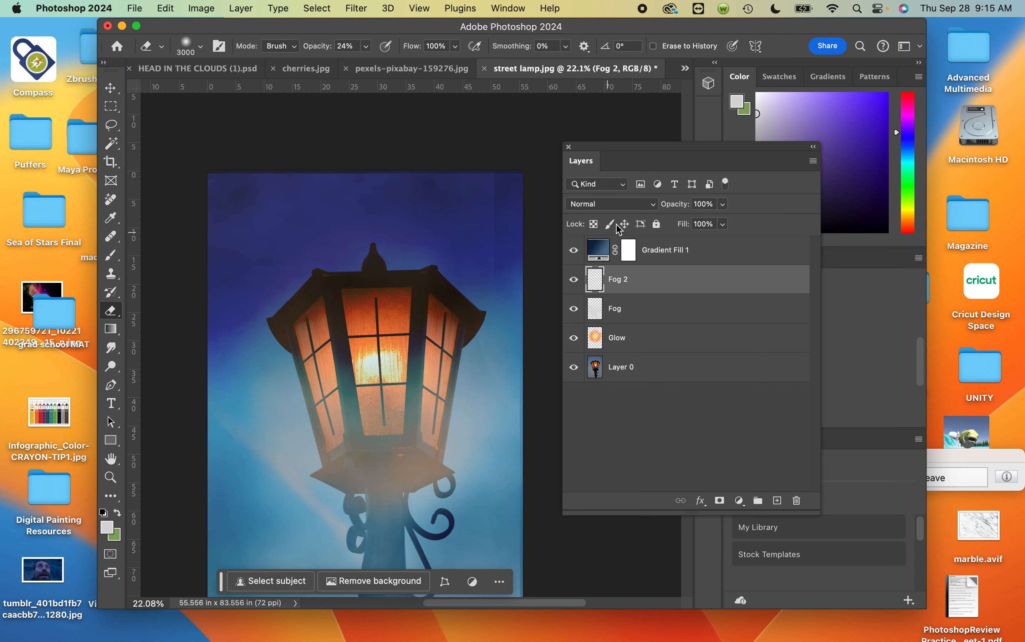
Switch the Fog 2 layer to Subtract blending so it darkens around the lantern
left_click(611, 204)
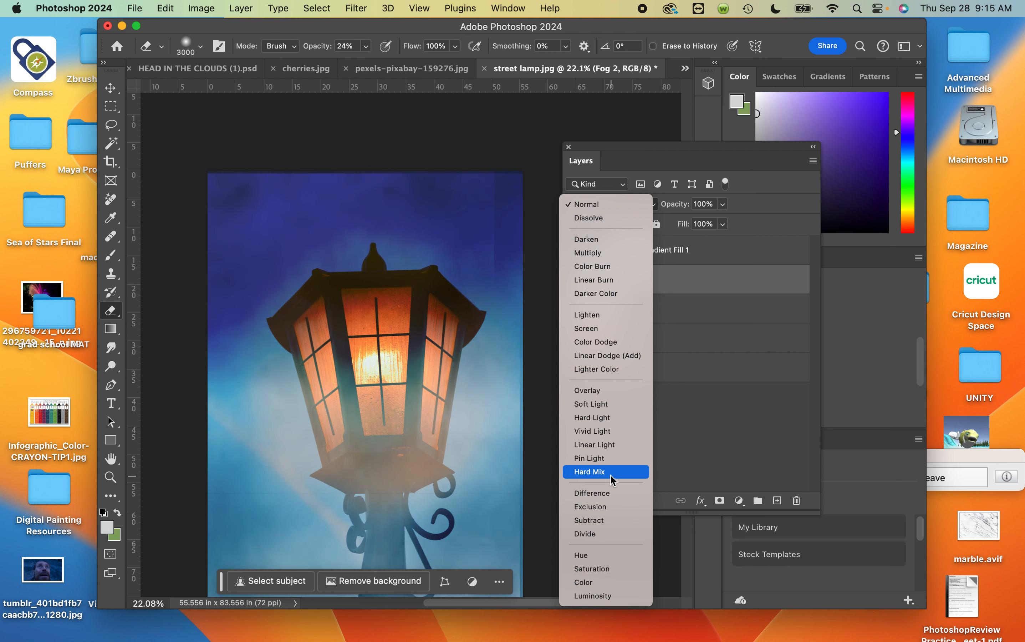
left_click(588, 521)
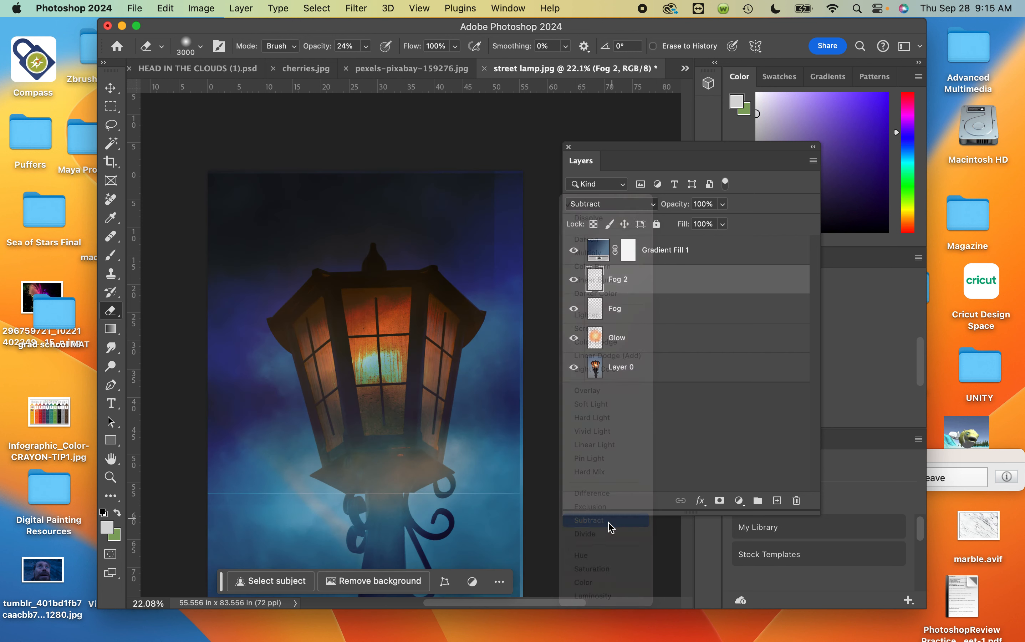
left_click(587, 520)
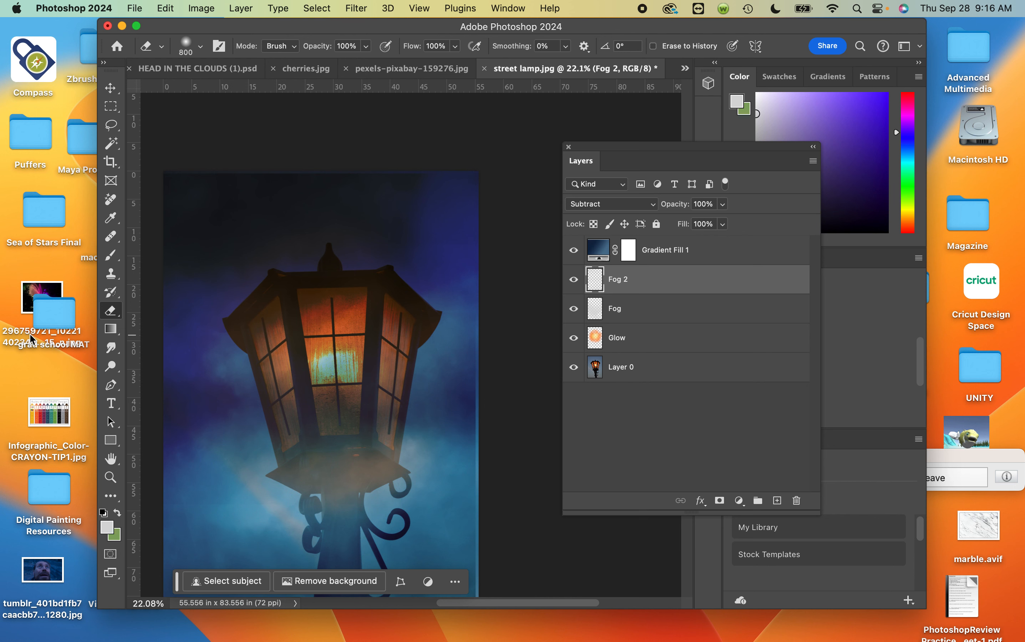
left_click(112, 254)
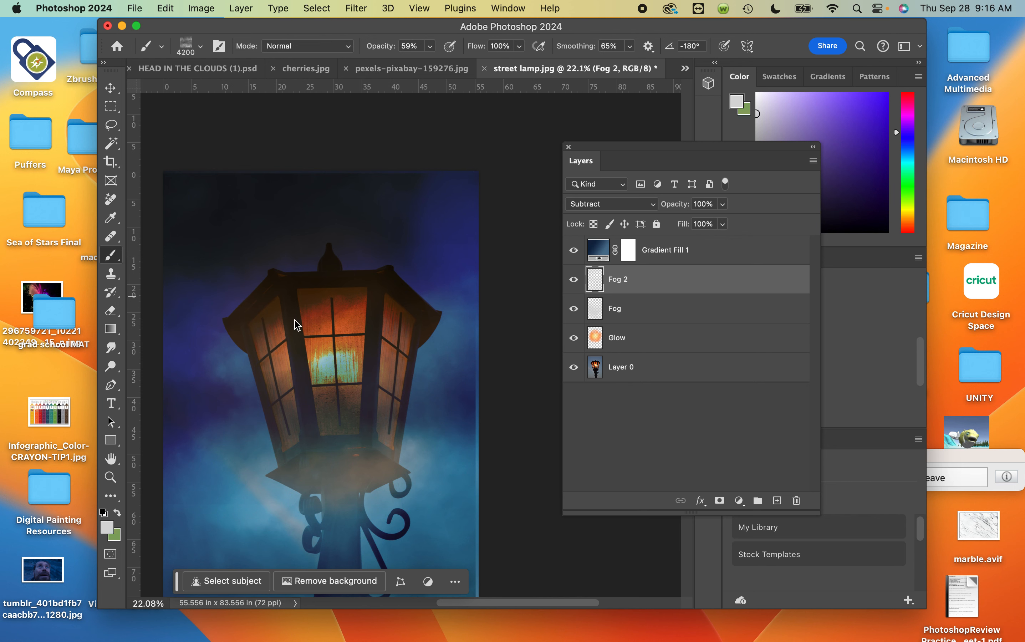